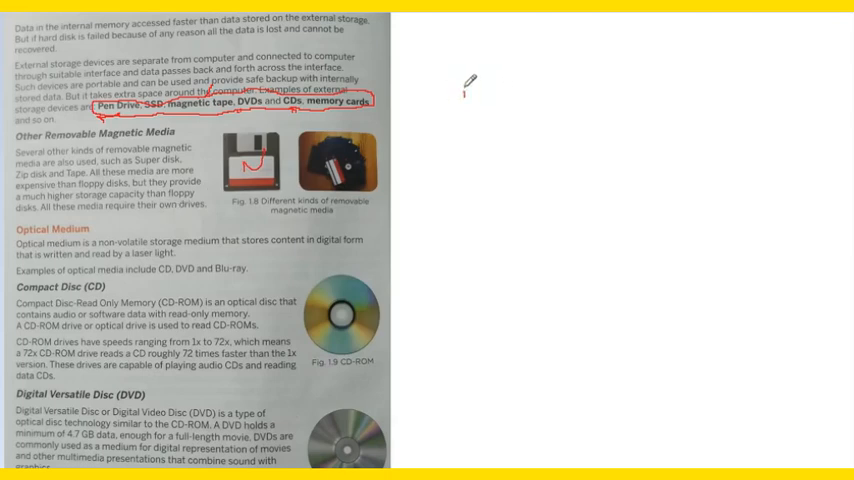
Handwrite '1. Optical' on the right of the whiteboard and '2. Magnetic' above it.
text(1. Do)
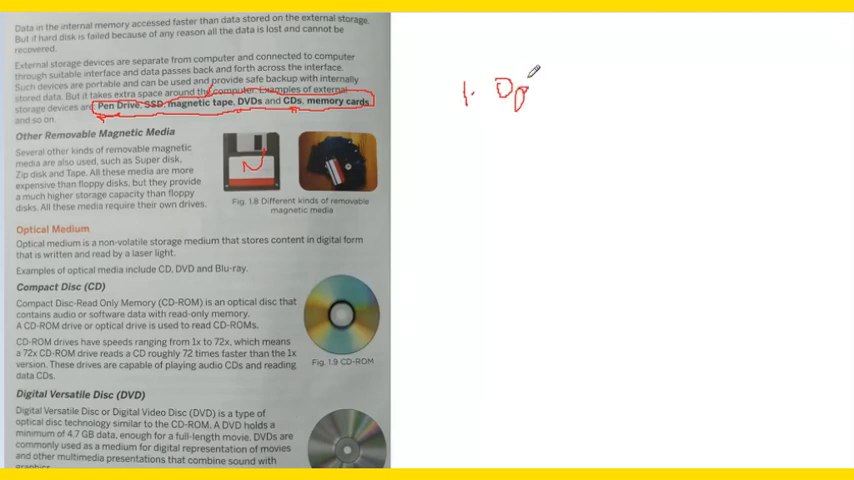
drag(510, 90, 610, 85)
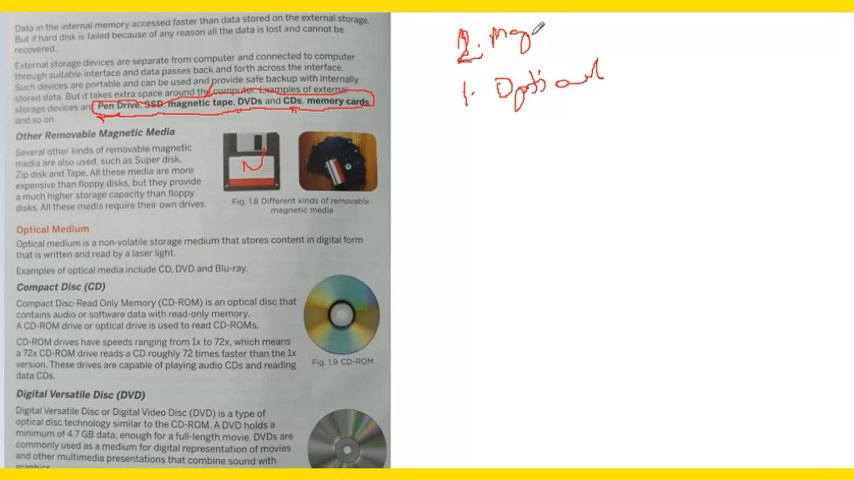
drag(535, 30, 575, 35)
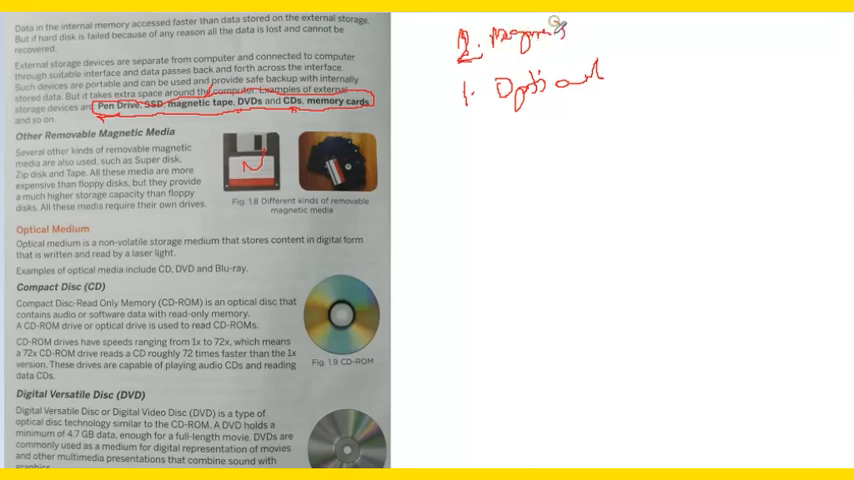